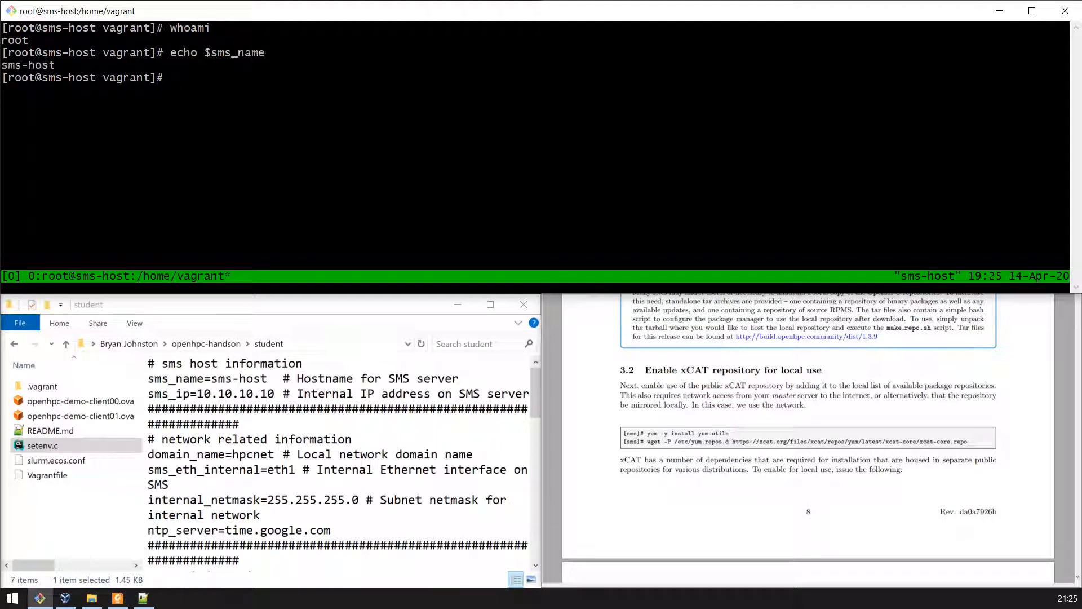
- Install the ohpc-release RPM from its http URL with yum, confirming with y
{"action": "type", "text": "yum instal"}
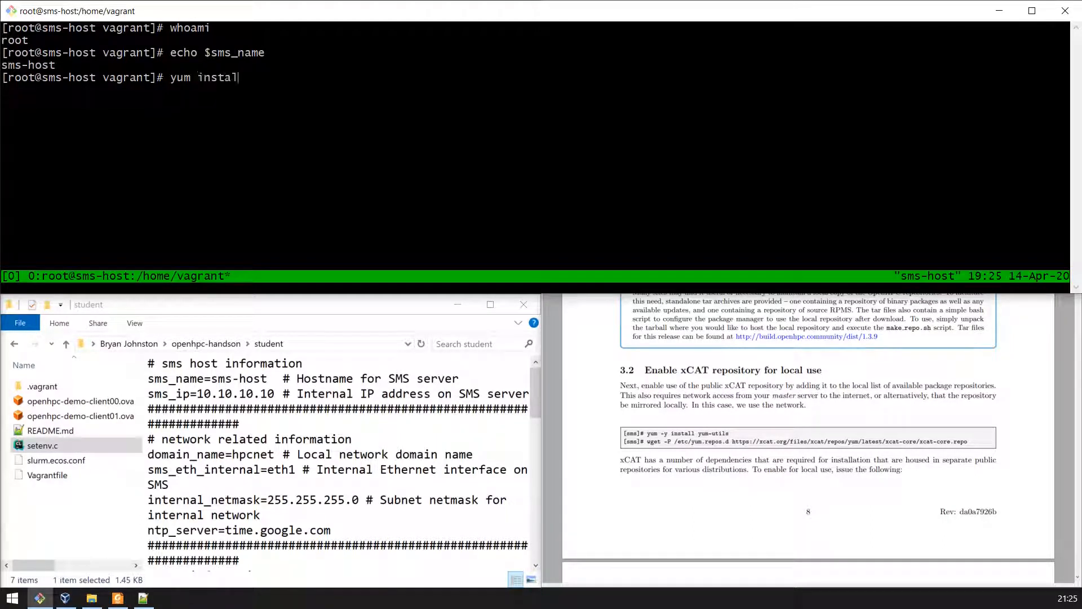
{"action": "type", "text": "http"}
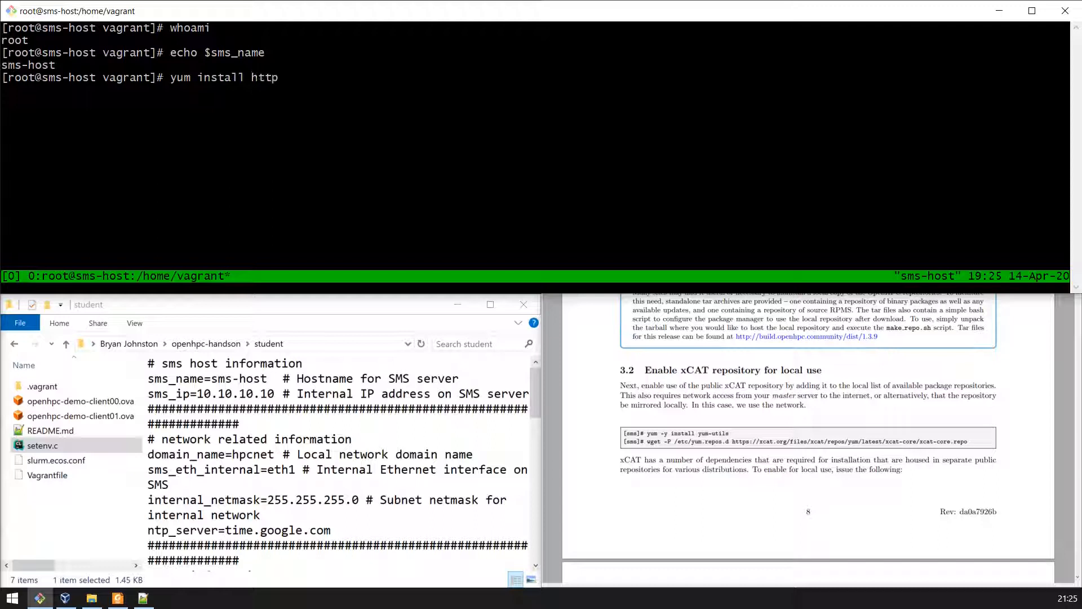
{"action": "key", "text": "Return"}
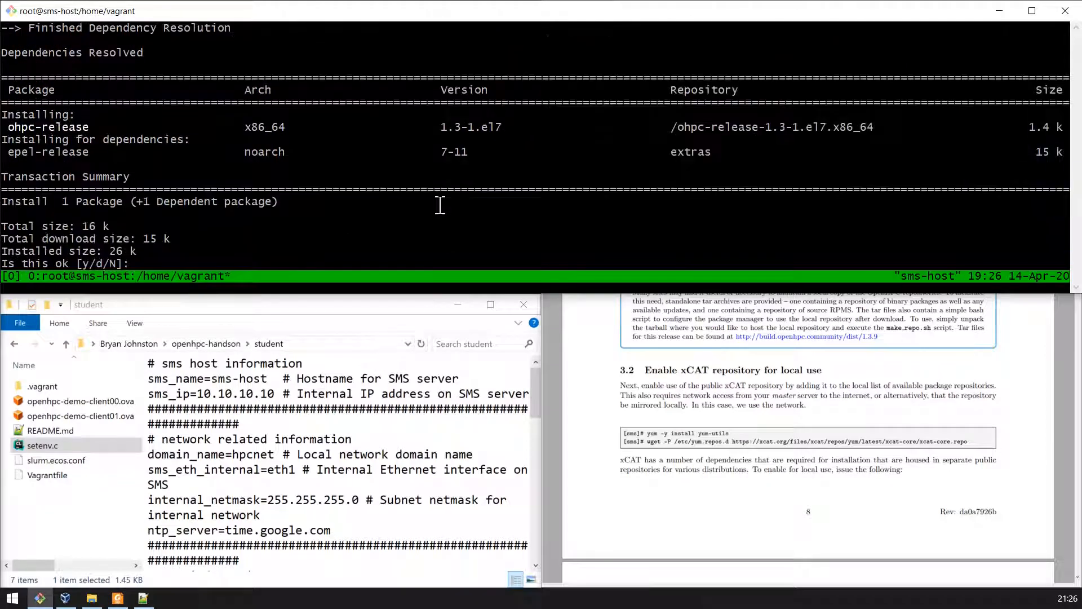
{"action": "type", "text": "y"}
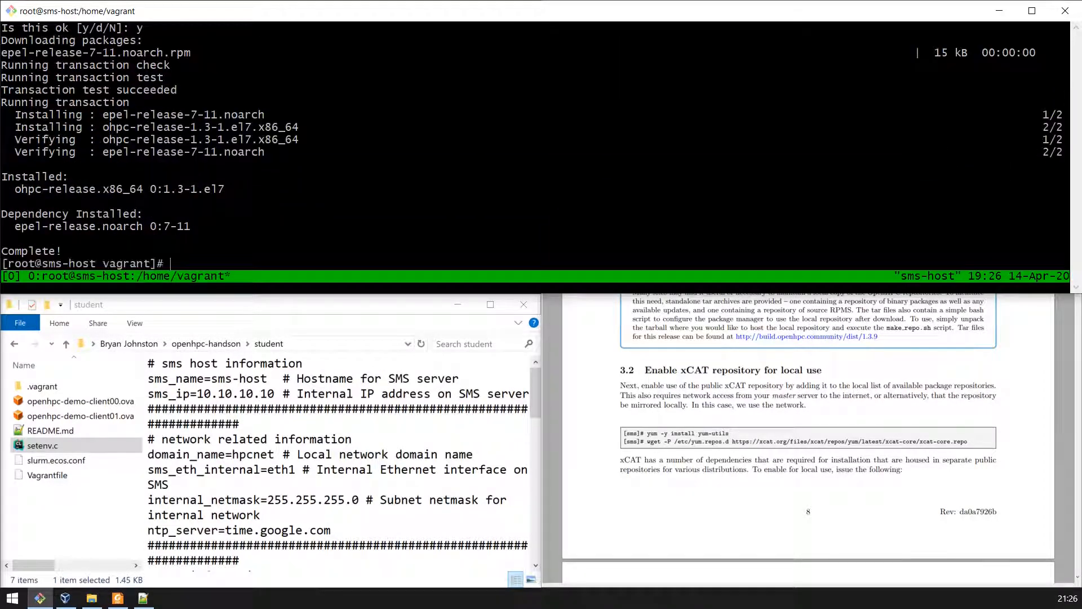
- Install the epel-release package with 'yum install -y epel-release'
{"action": "type", "text": "yum install"}
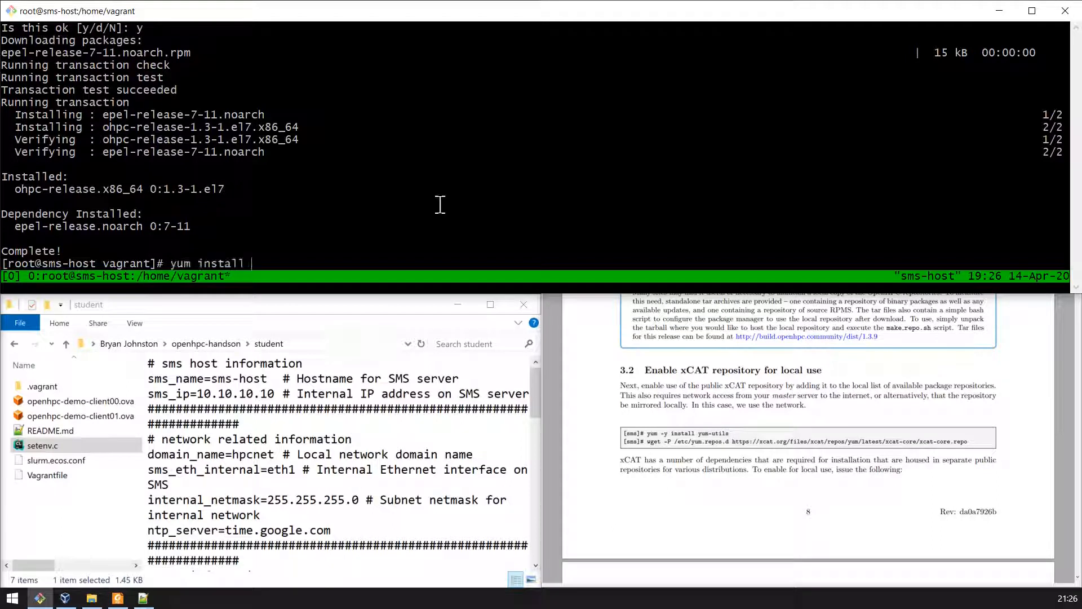
{"action": "type", "text": "-y epel-releas"}
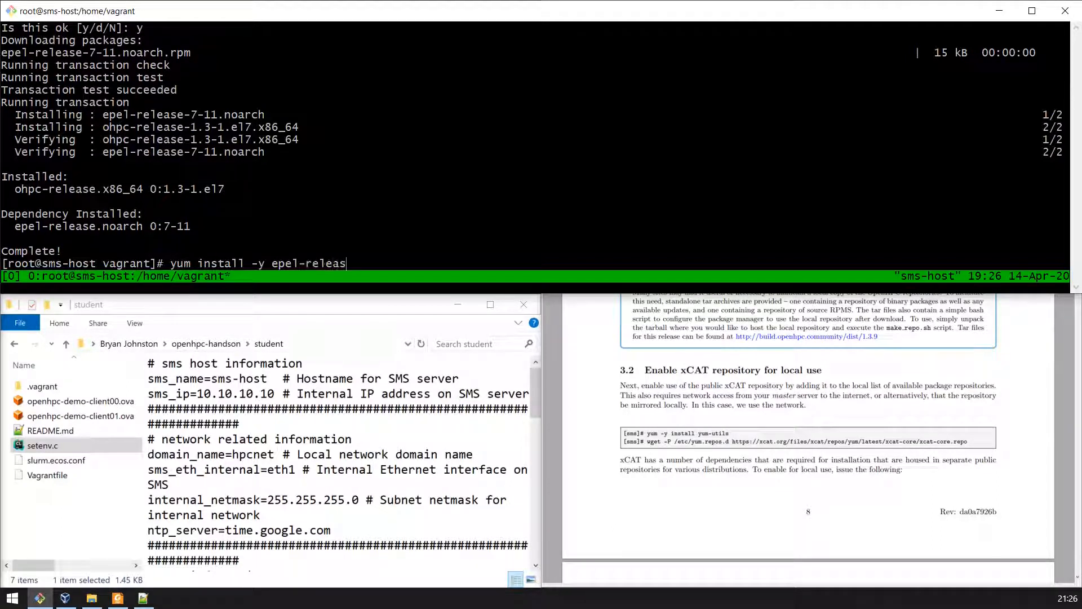
{"action": "key", "text": "Return"}
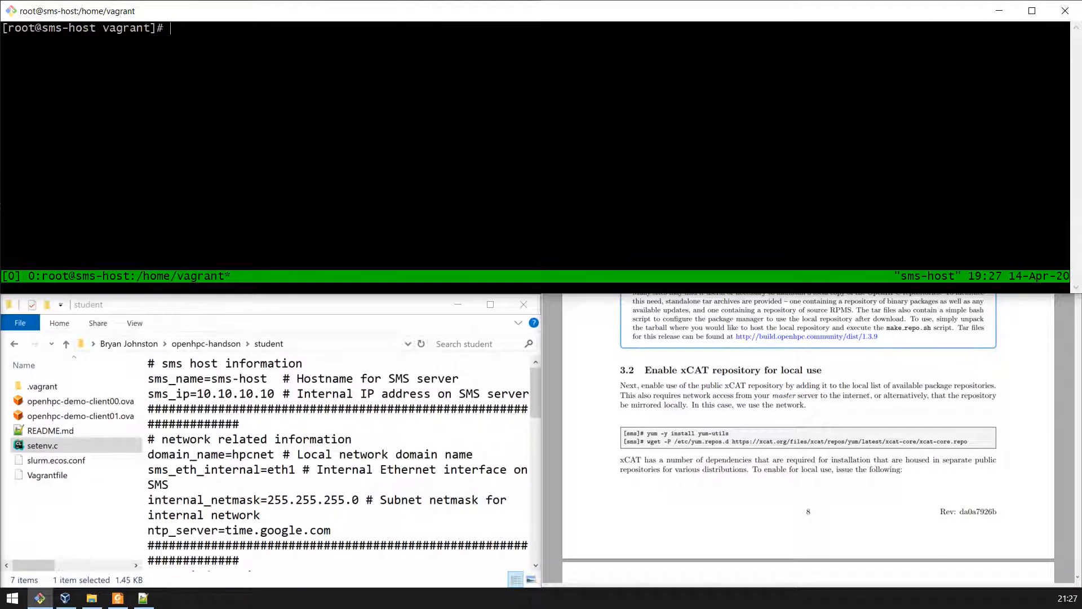
- Install yum-utils with 'yum -y install yum-utils'
{"action": "type", "text": "yum -u"}
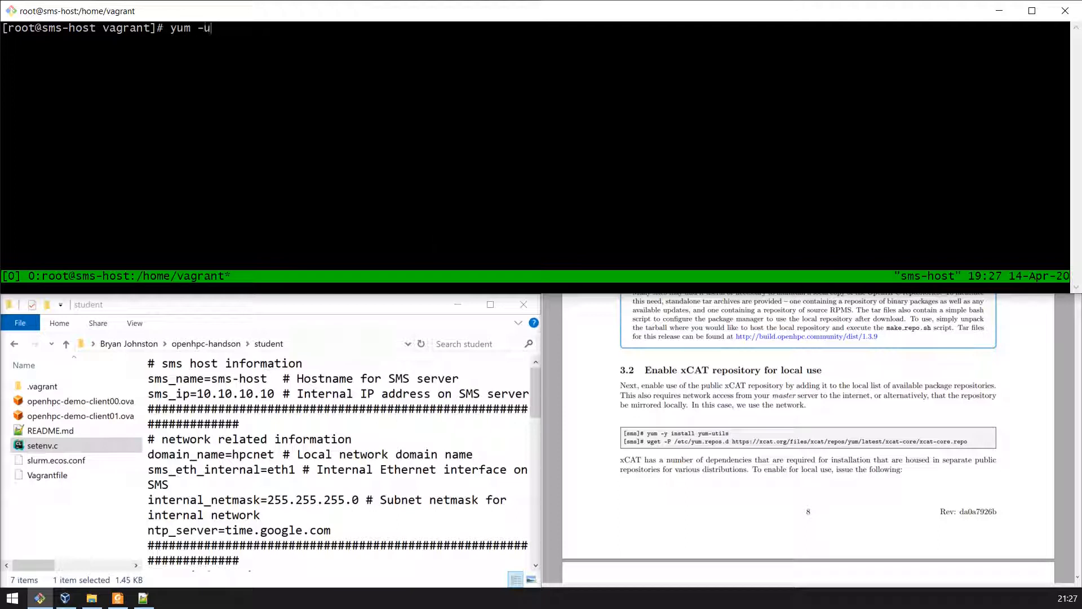
{"action": "type", "text": "y install yu"}
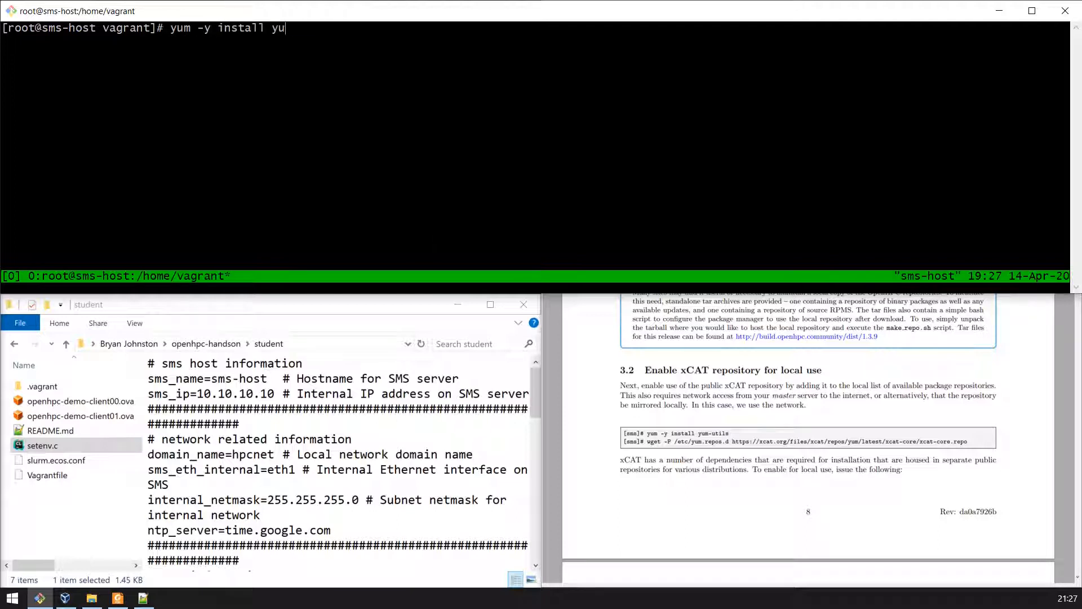
{"action": "type", "text": "m-utils"}
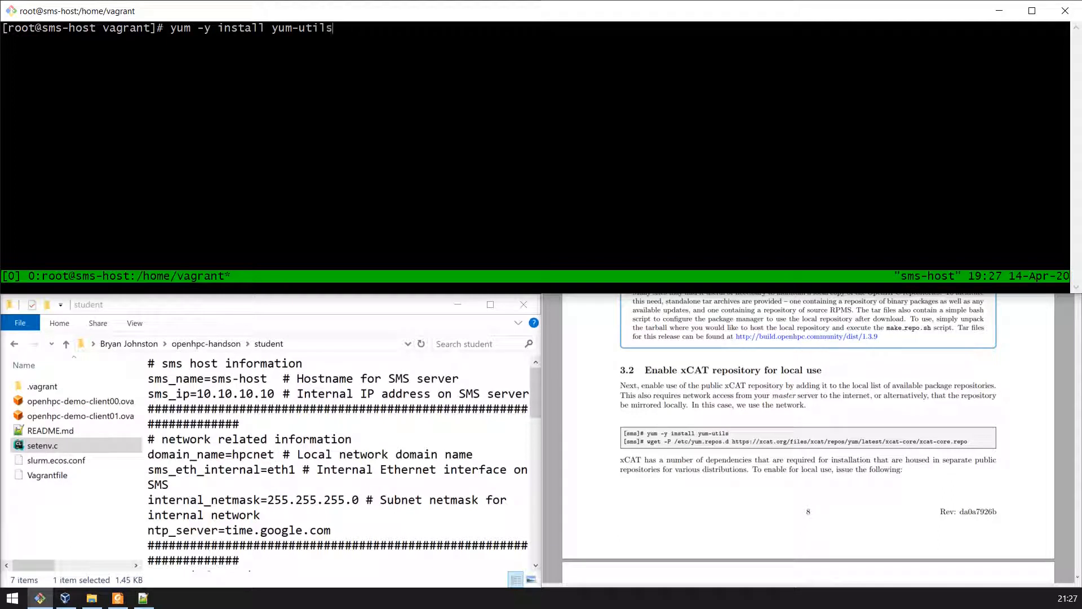
{"action": "key", "text": "Return"}
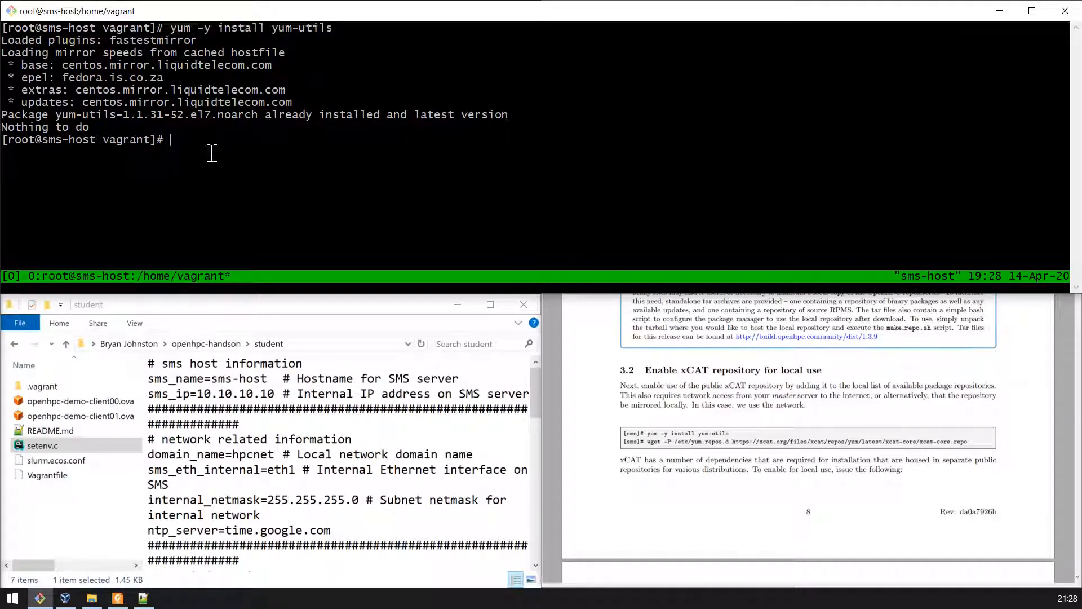
- Download xcat-core.repo from xcat.org into /etc/yum.repos.d with wget -P
{"action": "type", "text": "wget -P /etc/yum.repos.d https://xcat.org/files/xcat/repos/yum/latest"}
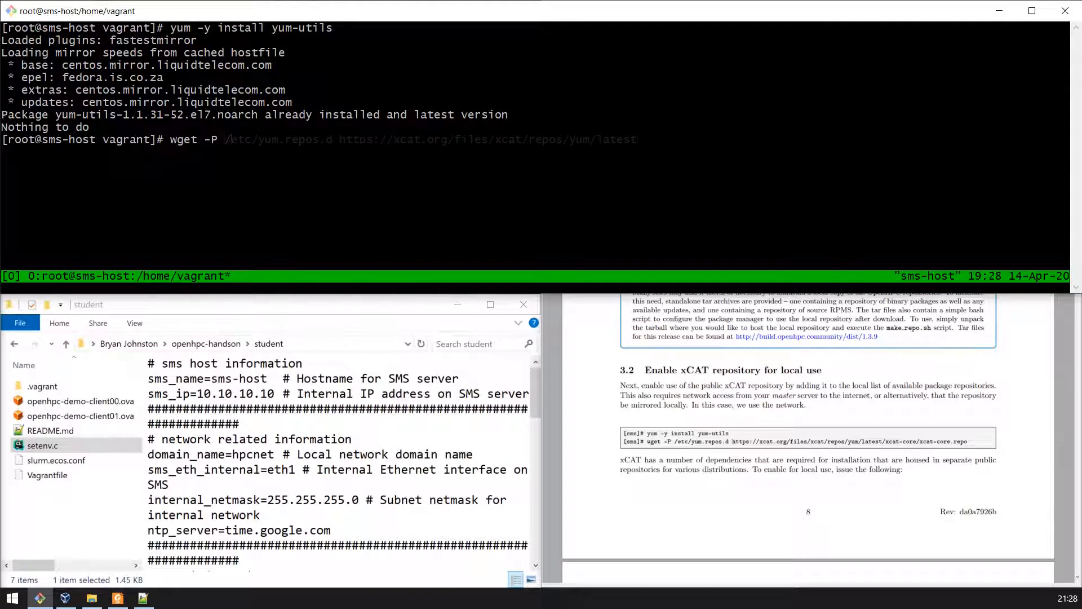
{"action": "type", "text": "/xcat-core"}
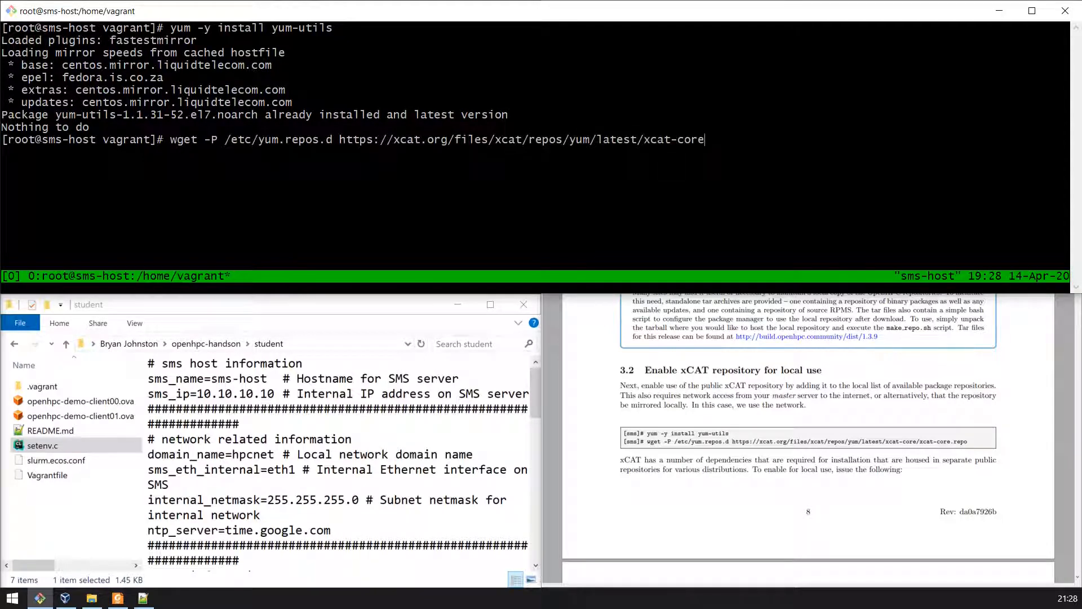
{"action": "type", "text": "/xcat-co"}
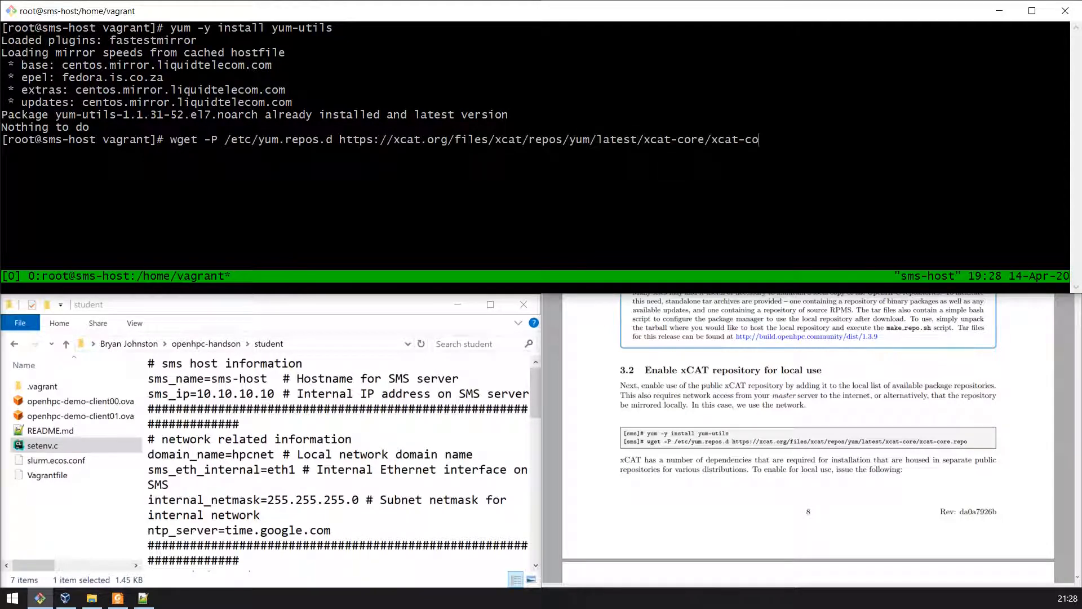
{"action": "key", "text": "Return"}
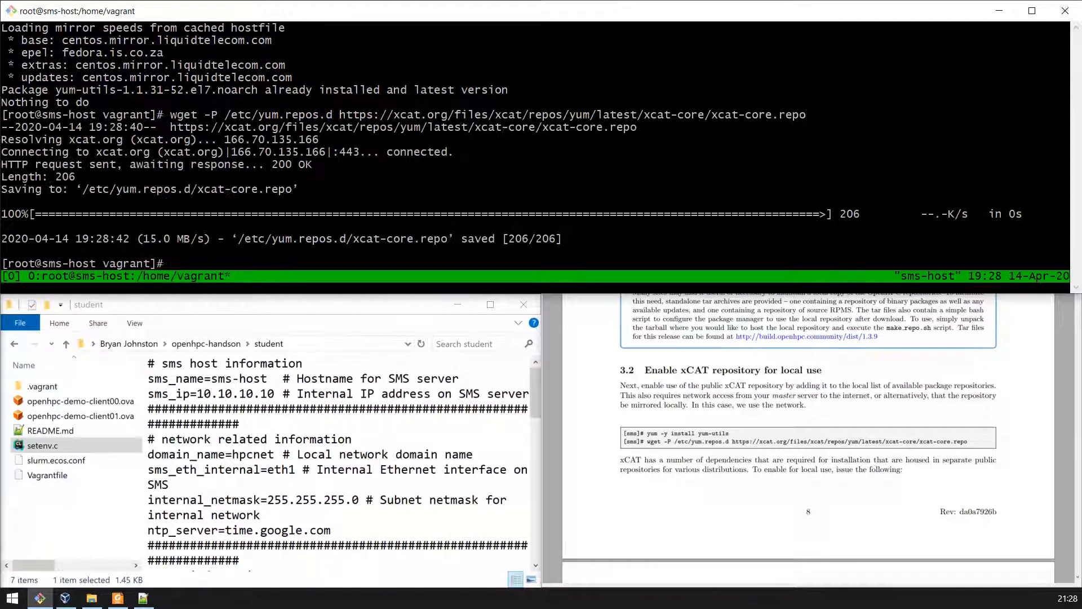
- Download the xcat-dep rh7 x86_64 repo file into /etc/yum.repos.d with wget -P
{"action": "type", "text": "wget -P /etc/yum.repos.d https://xcat.org/files/xcat/repos/yum/xcat-dep/rh7/x86_64/xcat-dep"}
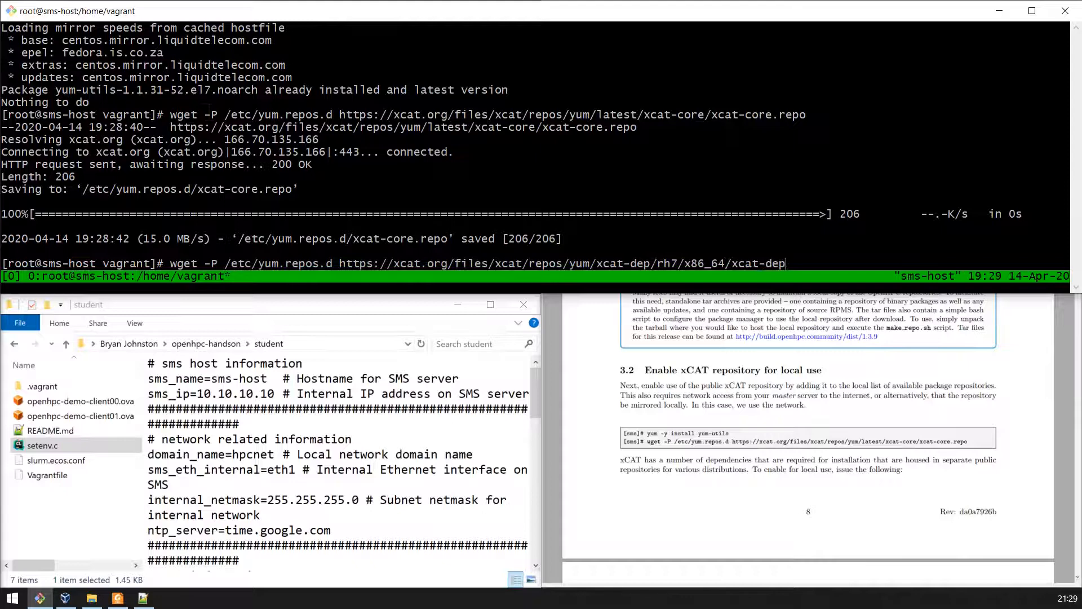
{"action": "key", "text": "Return"}
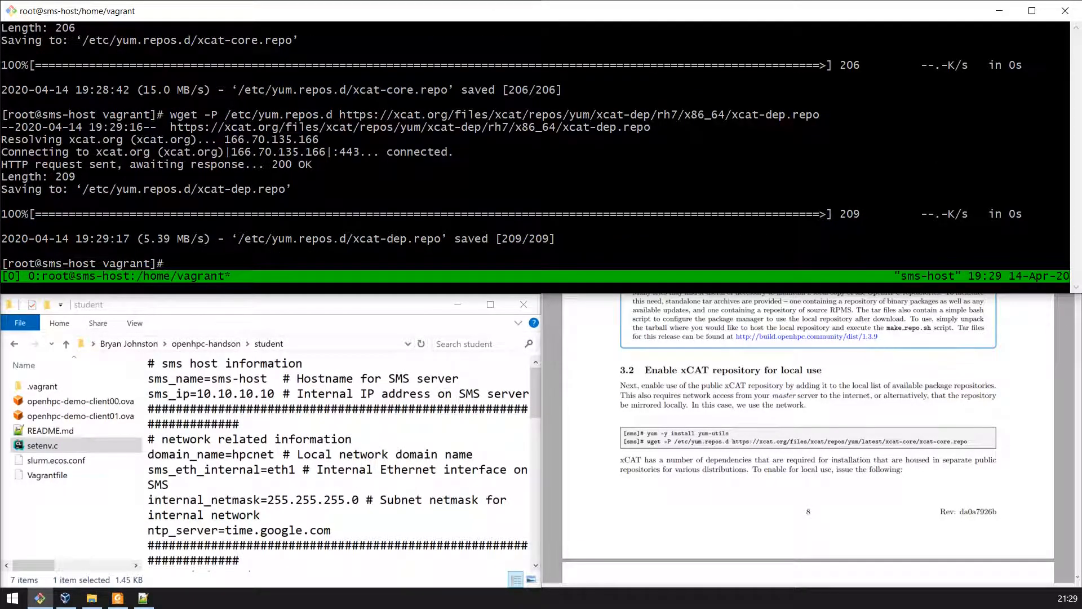
- Run 'yum -y install ohpc-base' to install the OpenHPC base package and dependencies
{"action": "type", "text": "yum -y"}
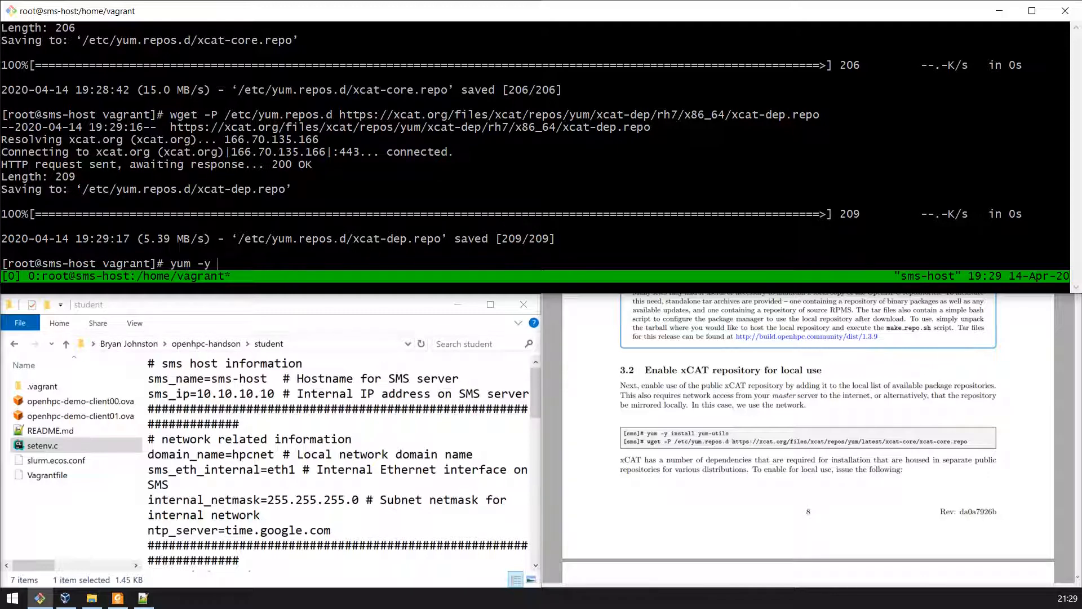
{"action": "type", "text": "install oh"}
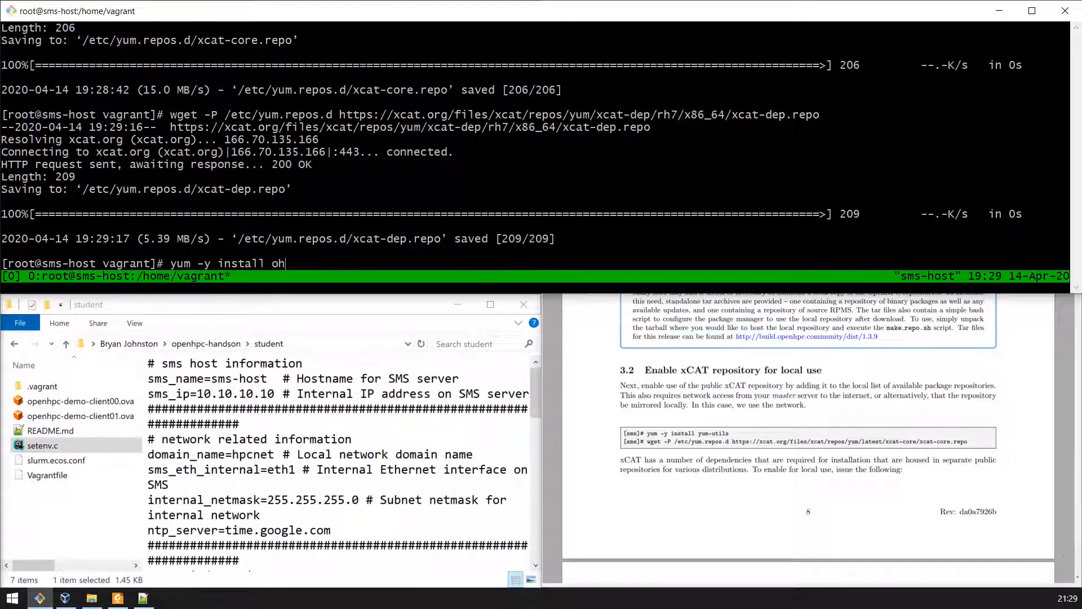
{"action": "type", "text": "pc-base"}
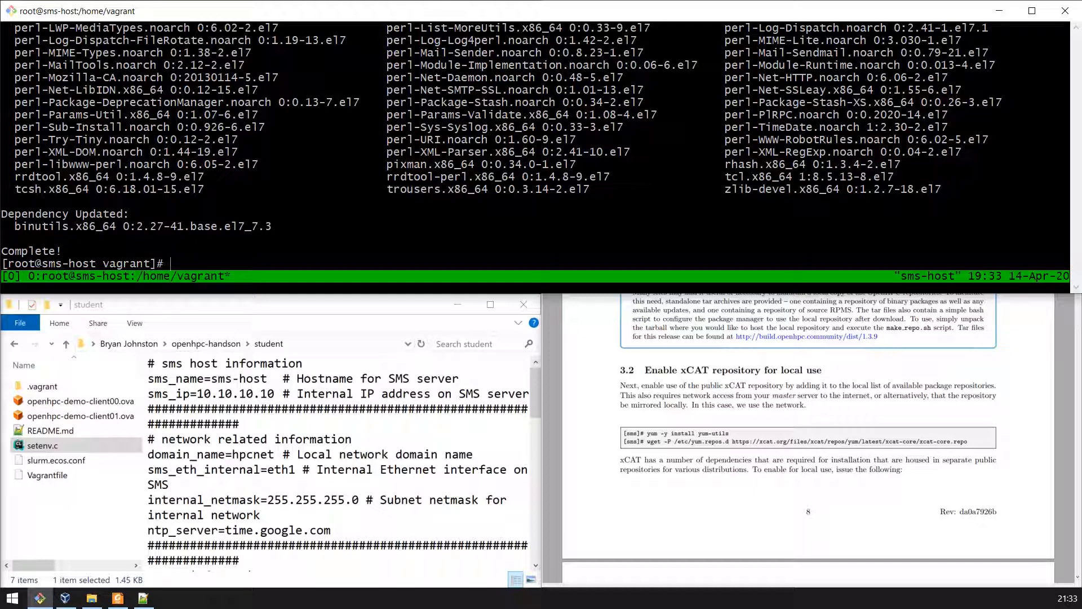
- Run 'yum -y install xCAT' and follow the transaction output to completion
{"action": "type", "text": "yum -y install"}
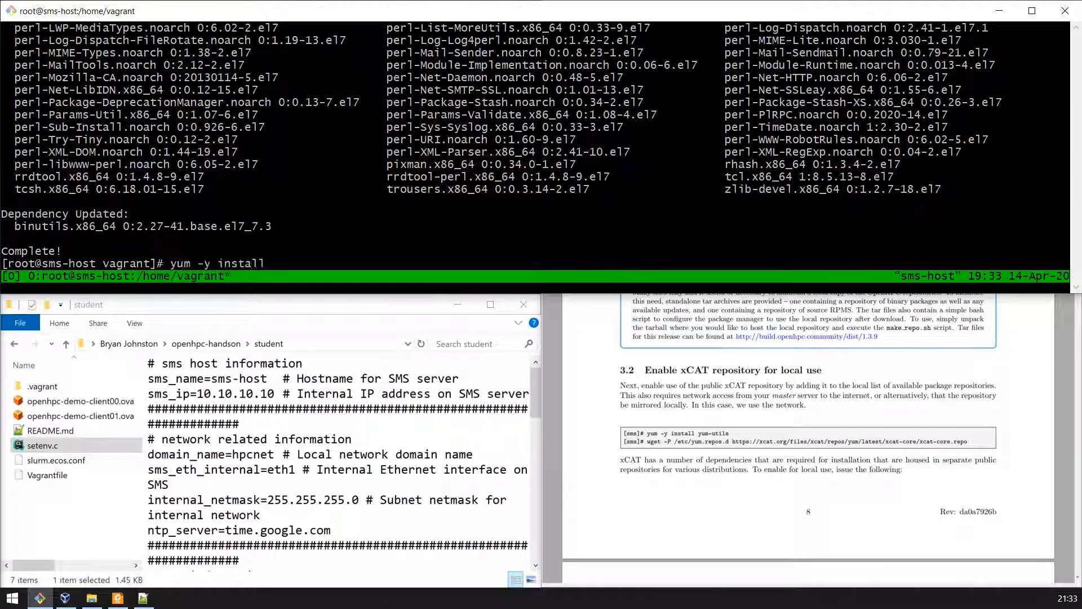
{"action": "type", "text": "xCAT"}
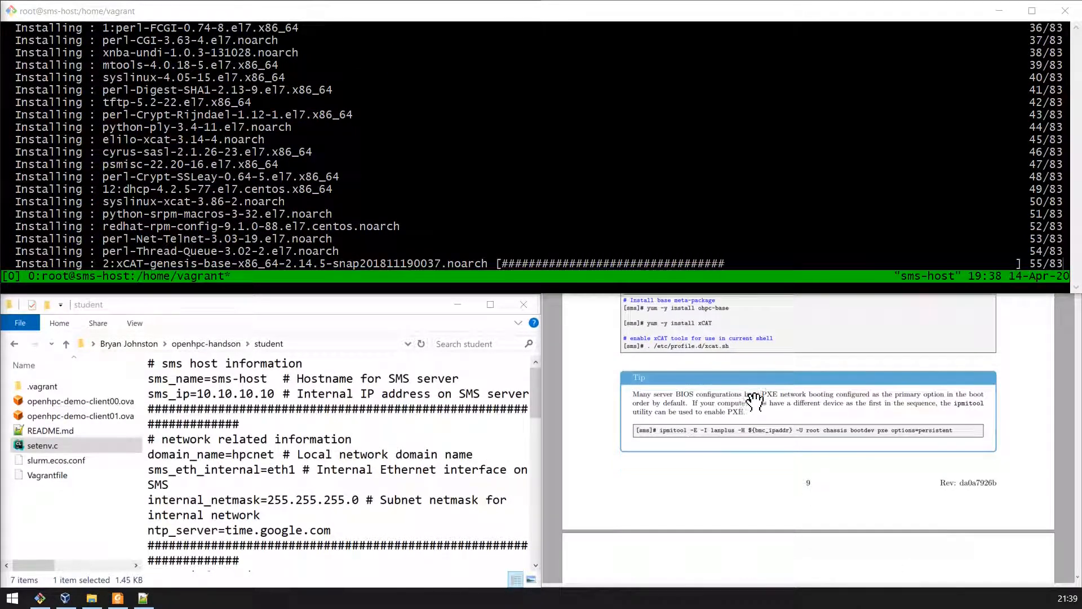
{"action": "scroll", "scroll_direction": "down", "scroll_amount": 3}
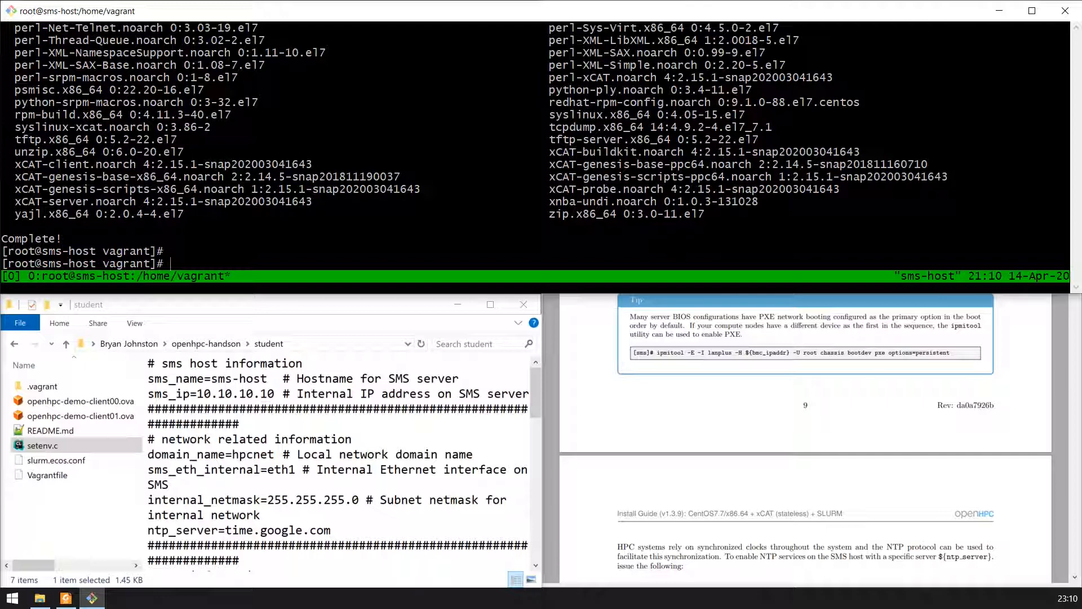
- Source /etc/profile.d/xcat.sh and echo ${ntp_server} to confirm time.google.com
{"action": "type", "text": "source"}
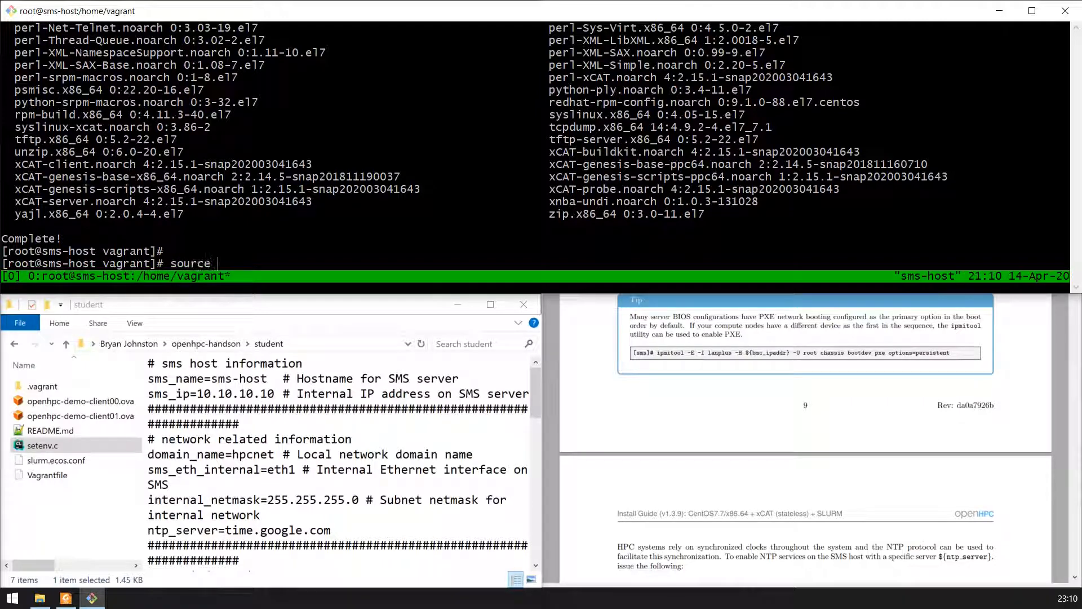
{"action": "type", "text": "/etc/profile.d/x"}
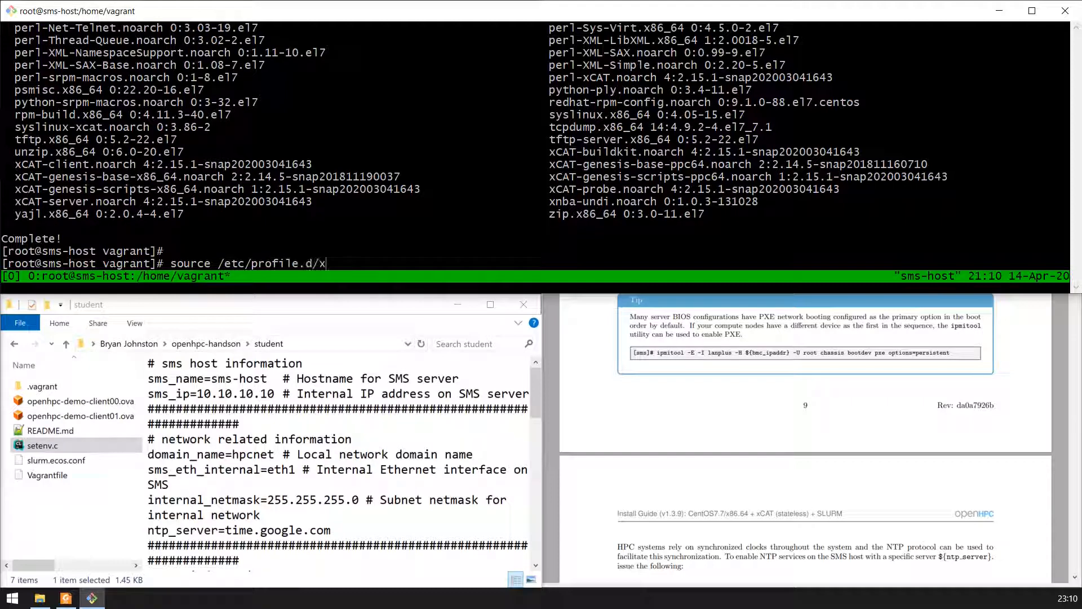
{"action": "key", "text": "Return"}
{"action": "type", "text": "echo"}
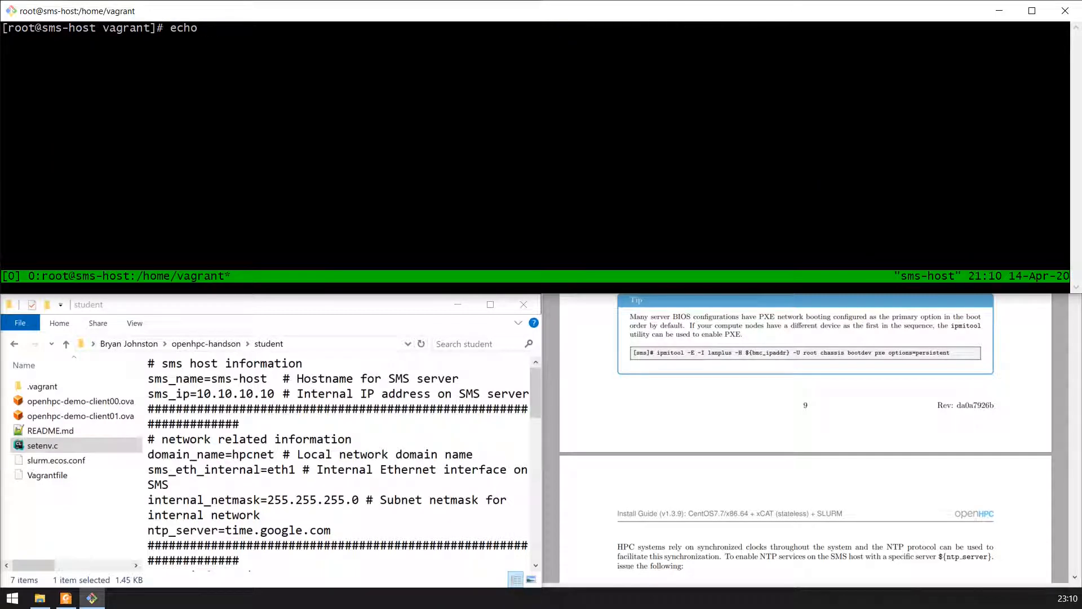
{"action": "type", "text": "${"}
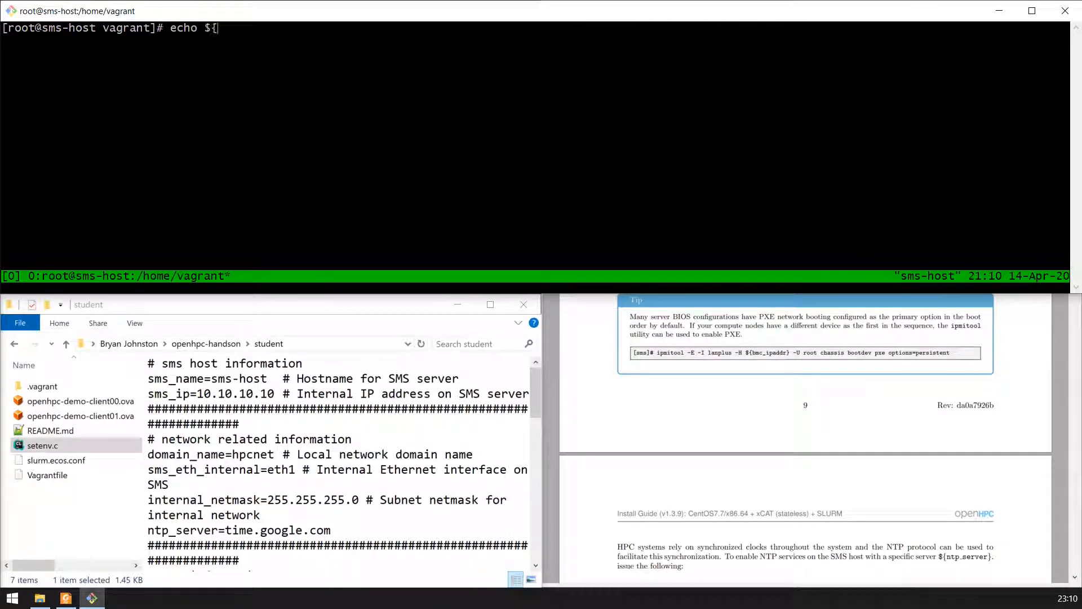
{"action": "key", "text": "Return"}
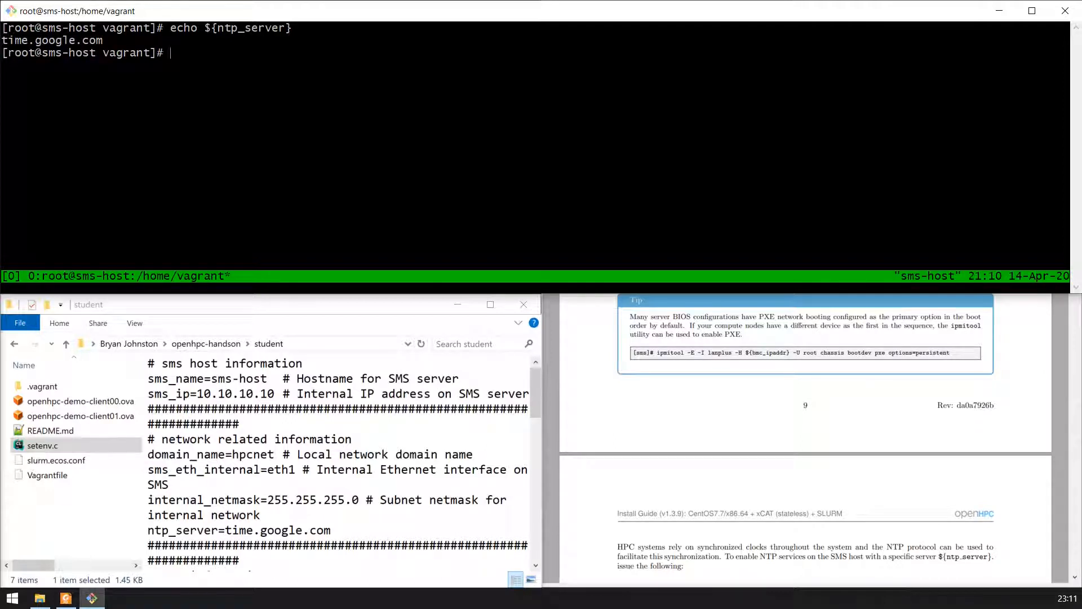
- Enable the NTP service with 'systemctl enable ntpd.service'
{"action": "type", "text": "systemctl"}
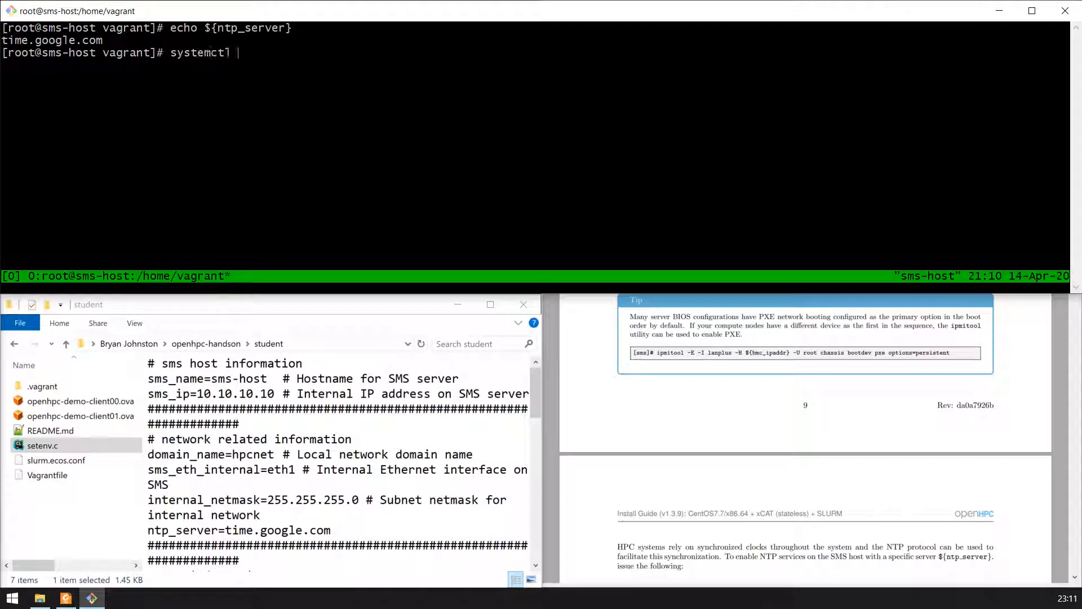
{"action": "type", "text": "enable ntpd.s"}
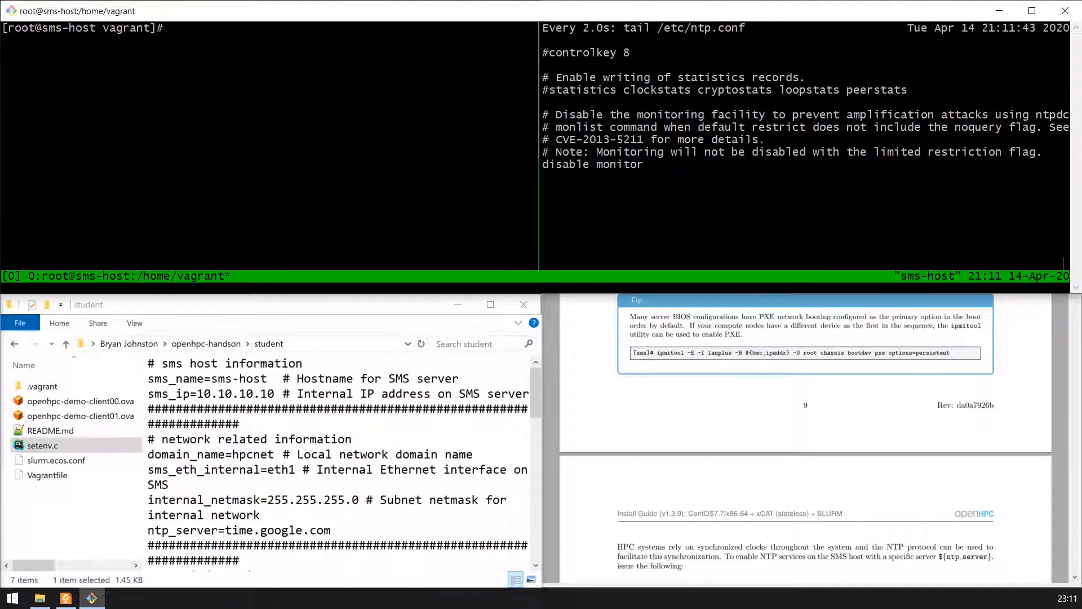
- Append 'server ${ntp_server}' to /etc/ntp.conf with echo >>
{"action": "type", "text": "echo"}
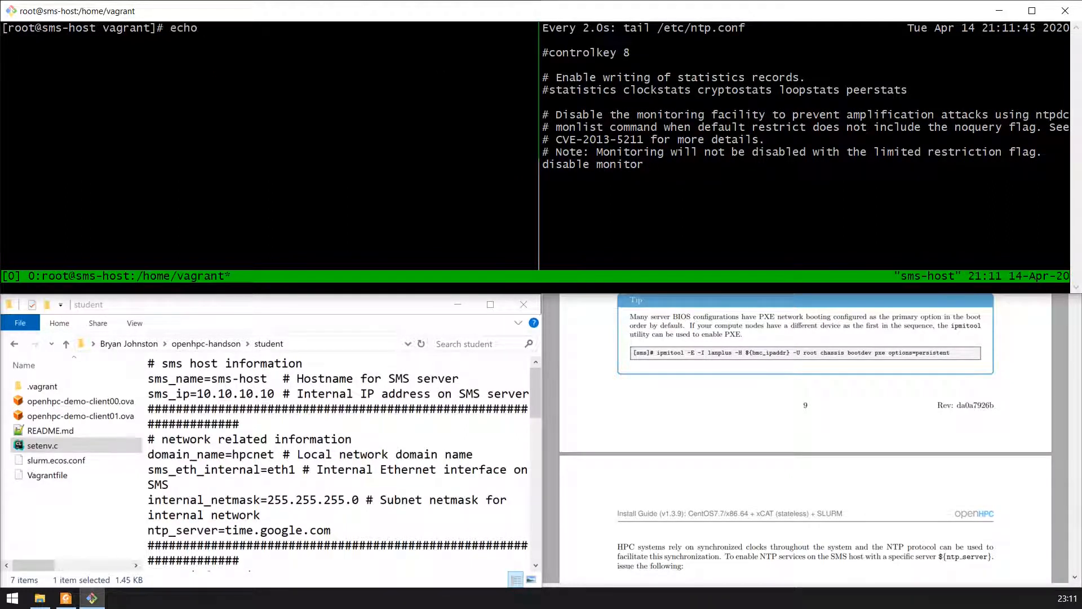
{"action": "type", "text": "\"server"}
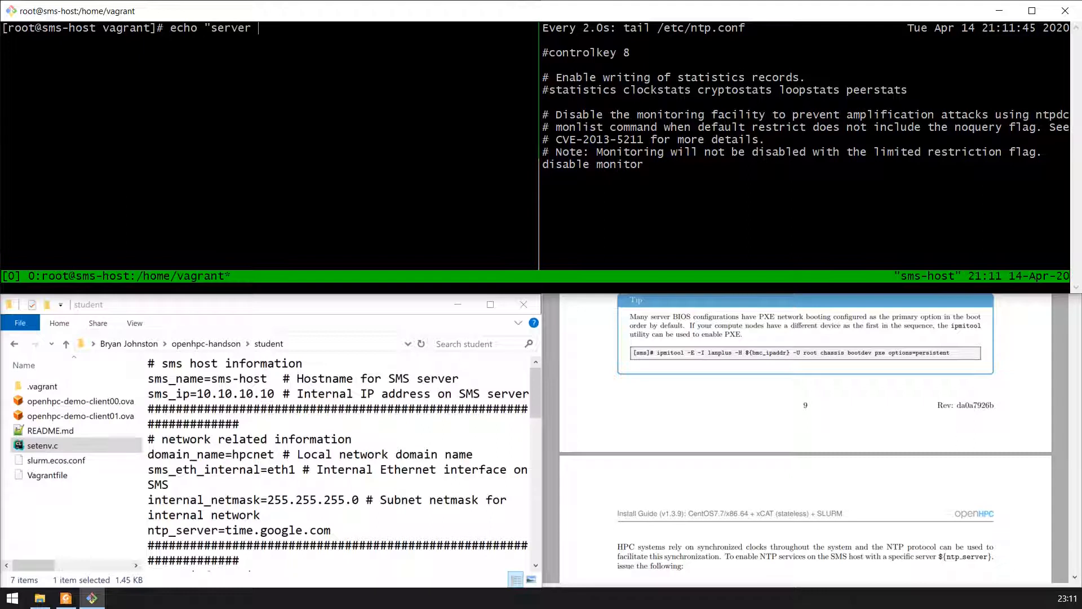
{"action": "type", "text": "${ntp_server"}
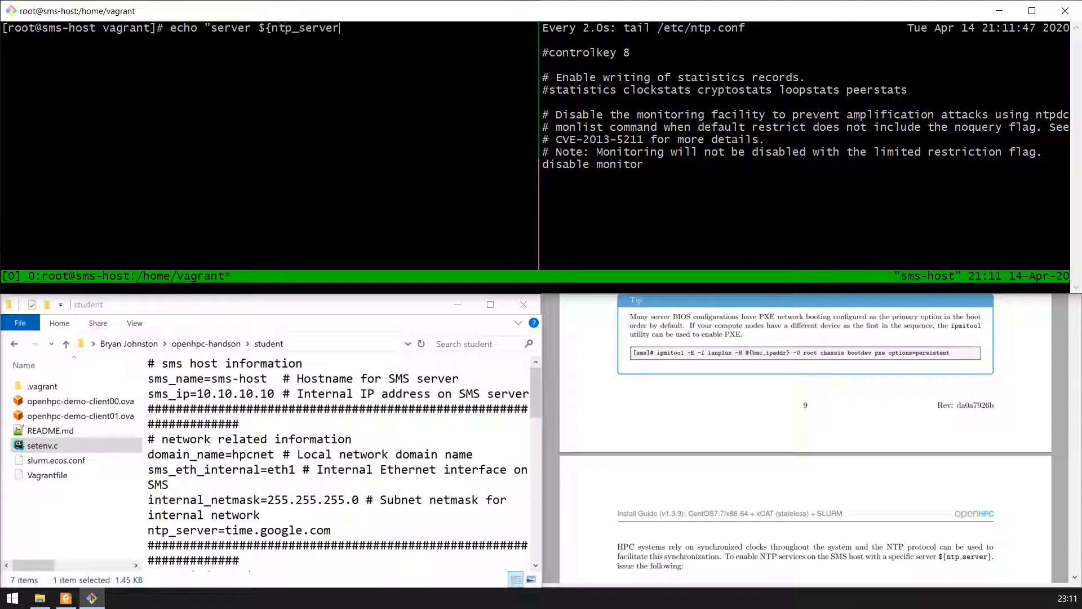
{"action": "type", "text": "\" >> /etc"}
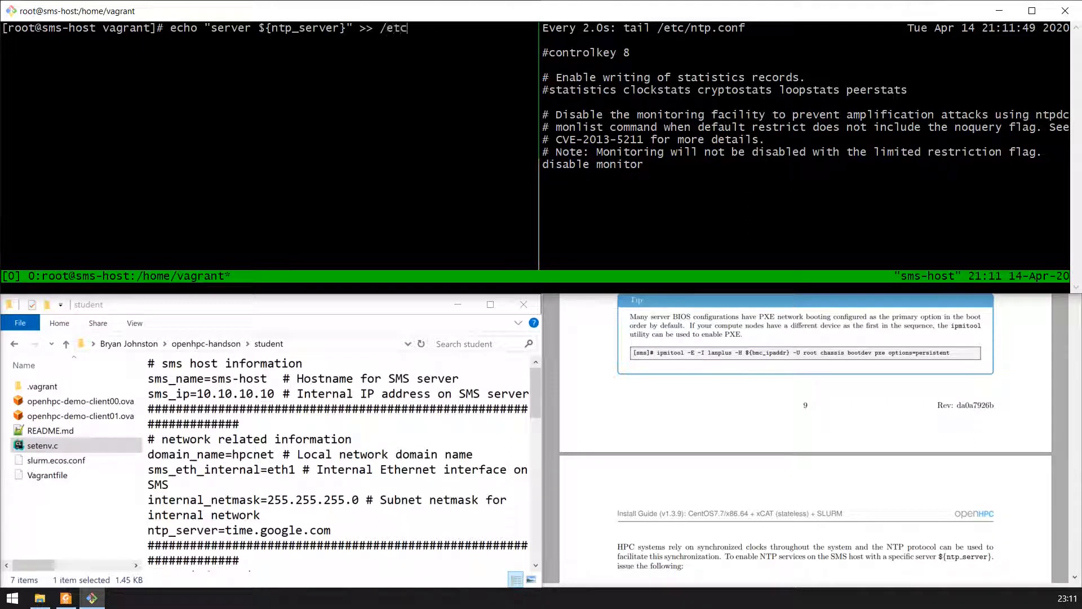
{"action": "type", "text": "/ntp.conf"}
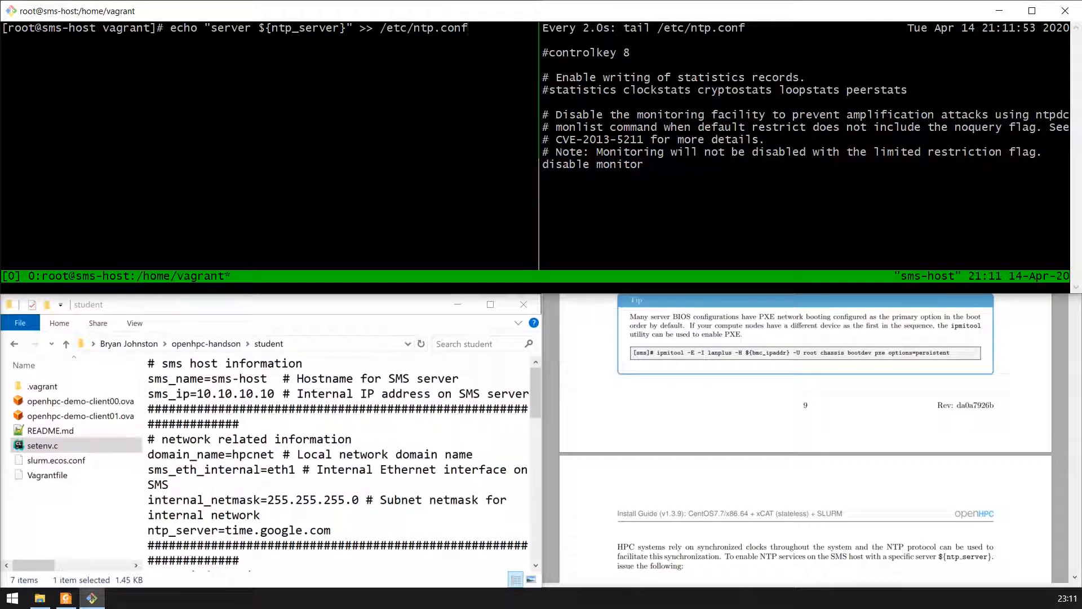
{"action": "key", "text": "Return"}
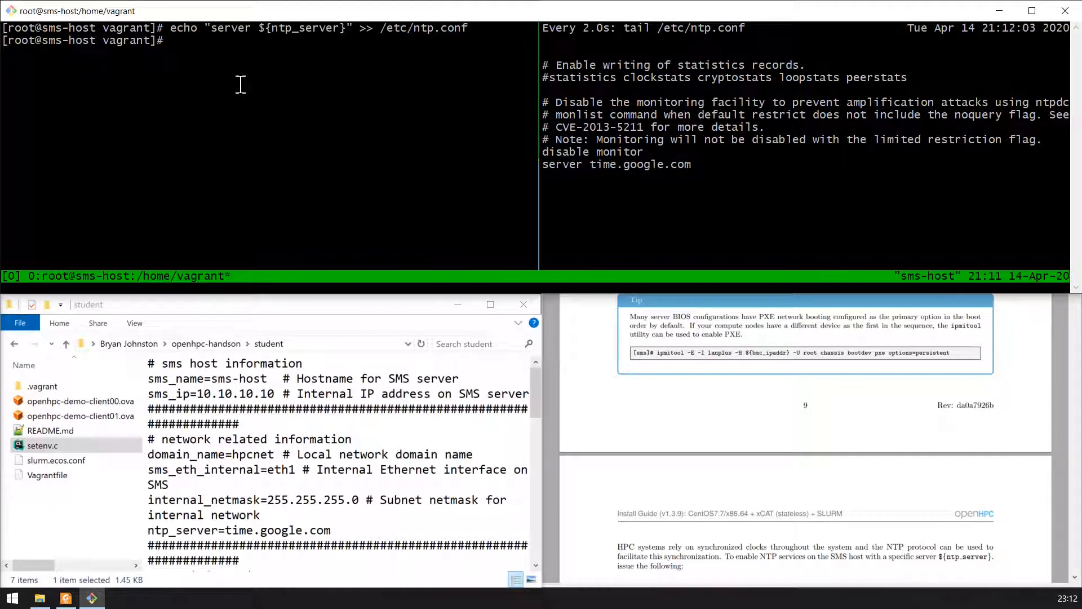
- Restart the NTP service with 'systemctl restart ntpd'
{"action": "type", "text": "systemctl restart nt"}
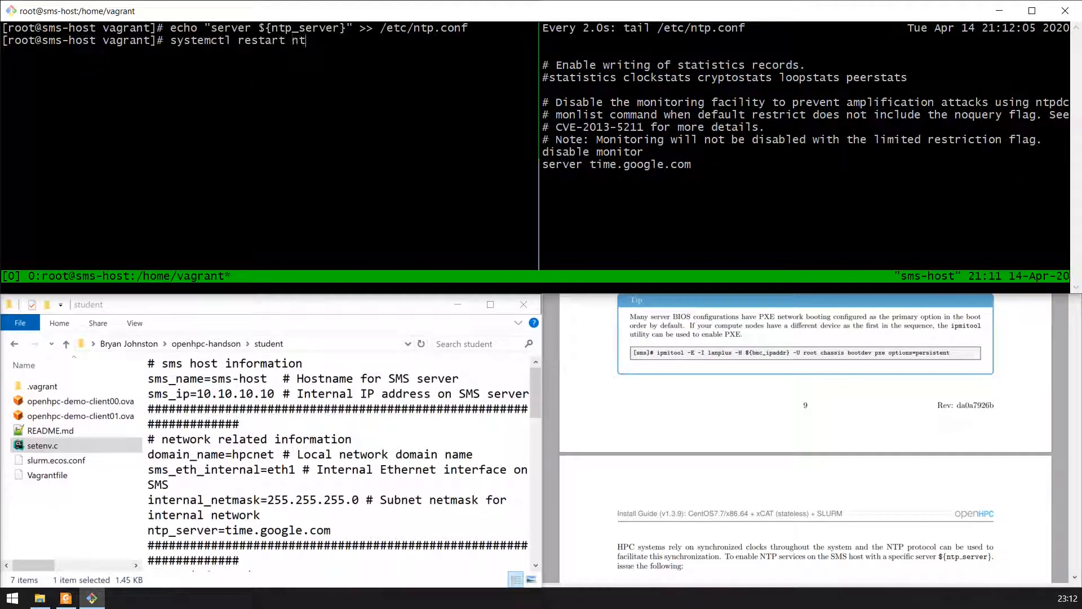
{"action": "key", "text": "Return"}
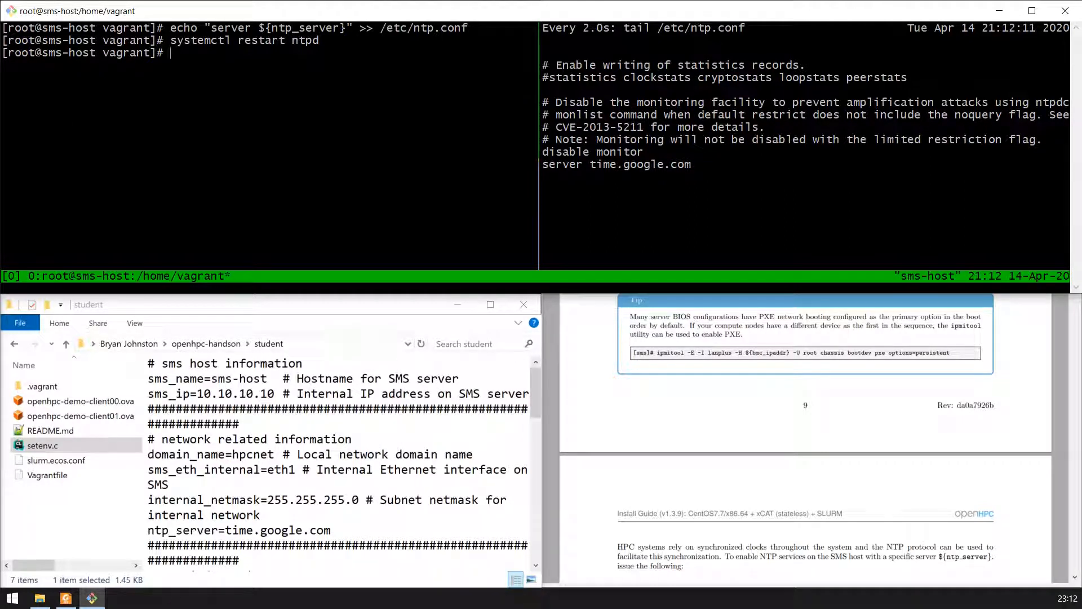
{"action": "mouse_move", "coordinate": [777, 344]}
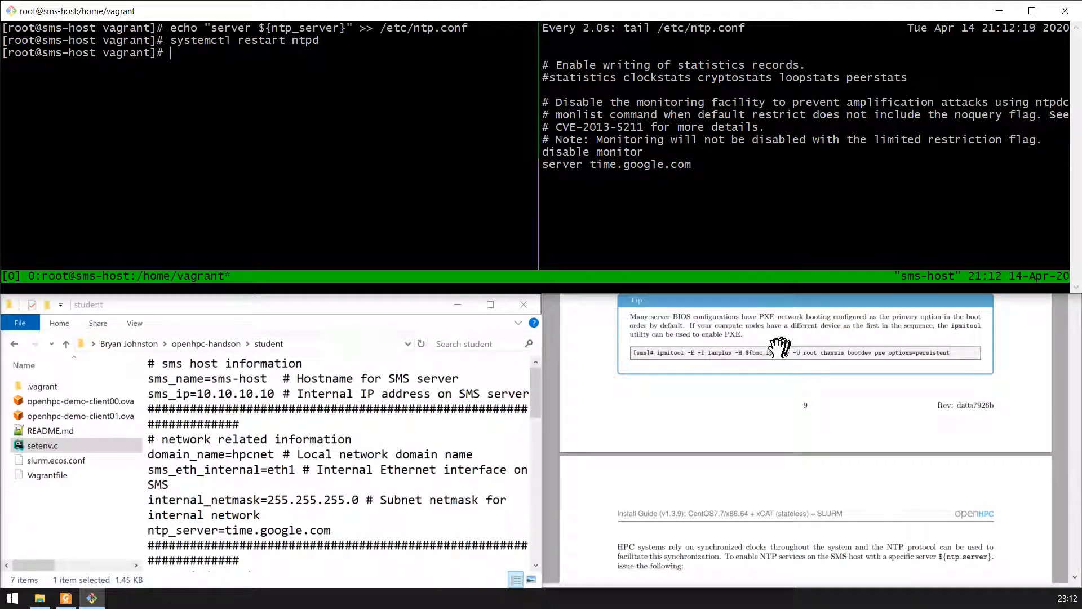
- Scroll the OpenHPC install guide past the NTP commands to section 3.5 on resource management services
{"action": "scroll", "scroll_direction": "up", "scroll_amount": 3}
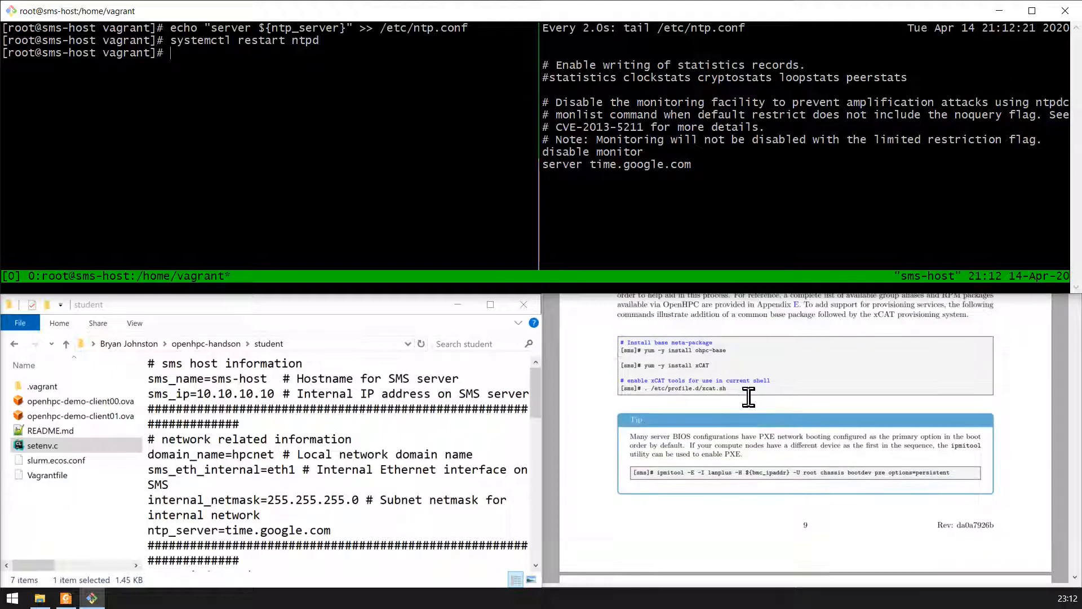
{"action": "mouse_move", "coordinate": [650, 425]}
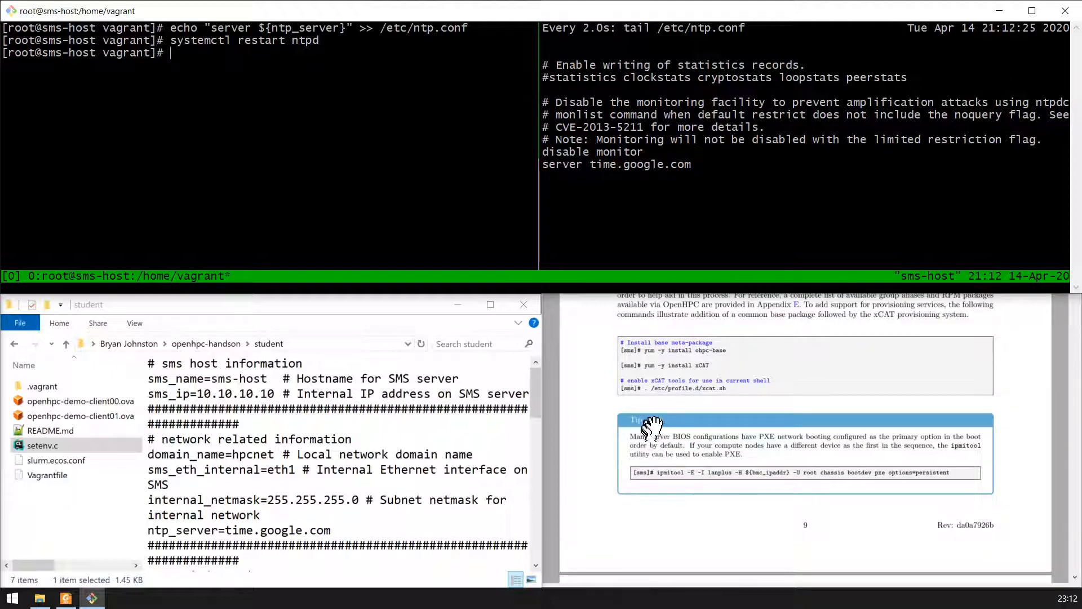
{"action": "mouse_move", "coordinate": [755, 459]}
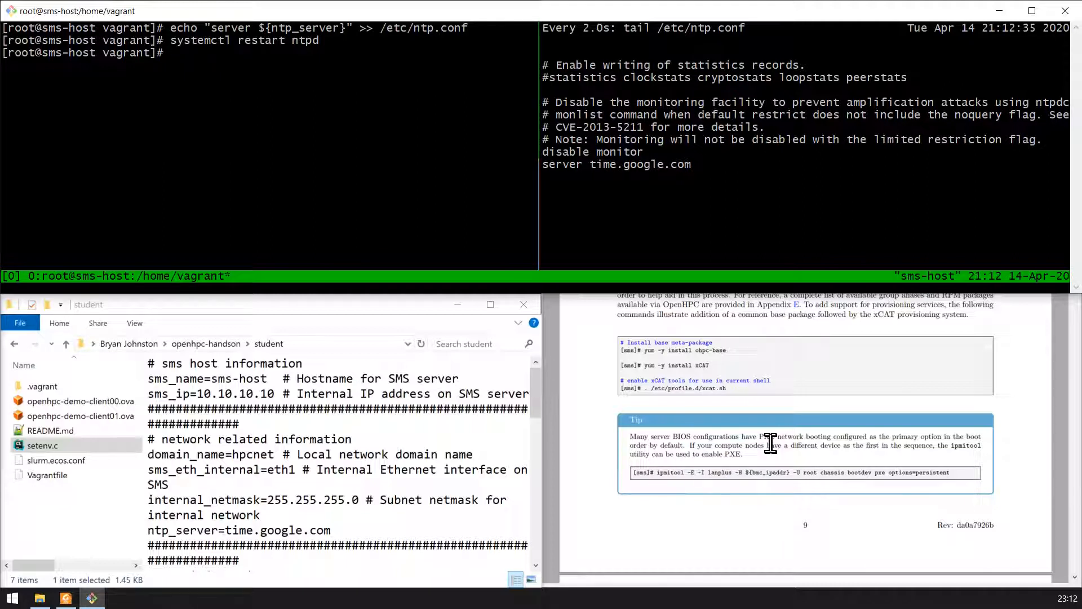
{"action": "scroll", "scroll_direction": "down", "scroll_amount": 3}
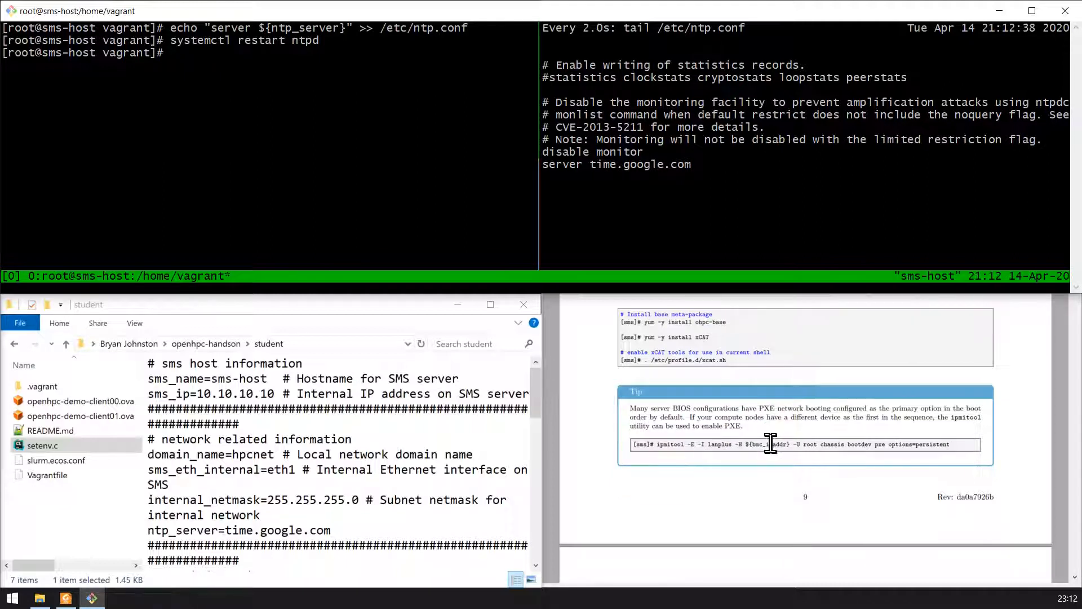
{"action": "scroll", "scroll_direction": "down", "scroll_amount": 3}
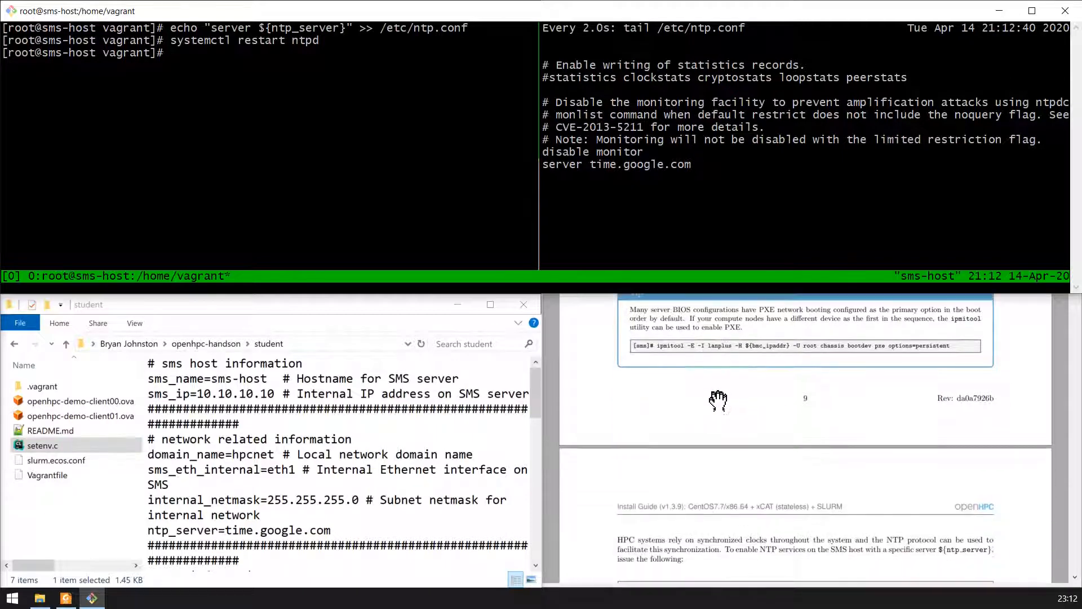
{"action": "scroll", "scroll_direction": "down", "scroll_amount": 3}
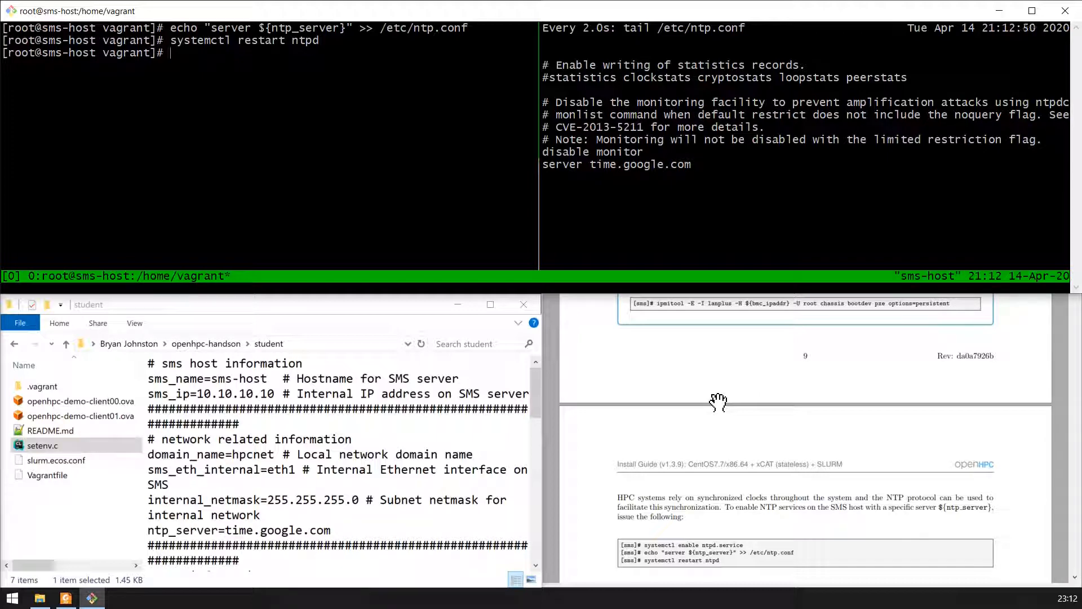
{"action": "scroll", "scroll_direction": "down", "scroll_amount": 3}
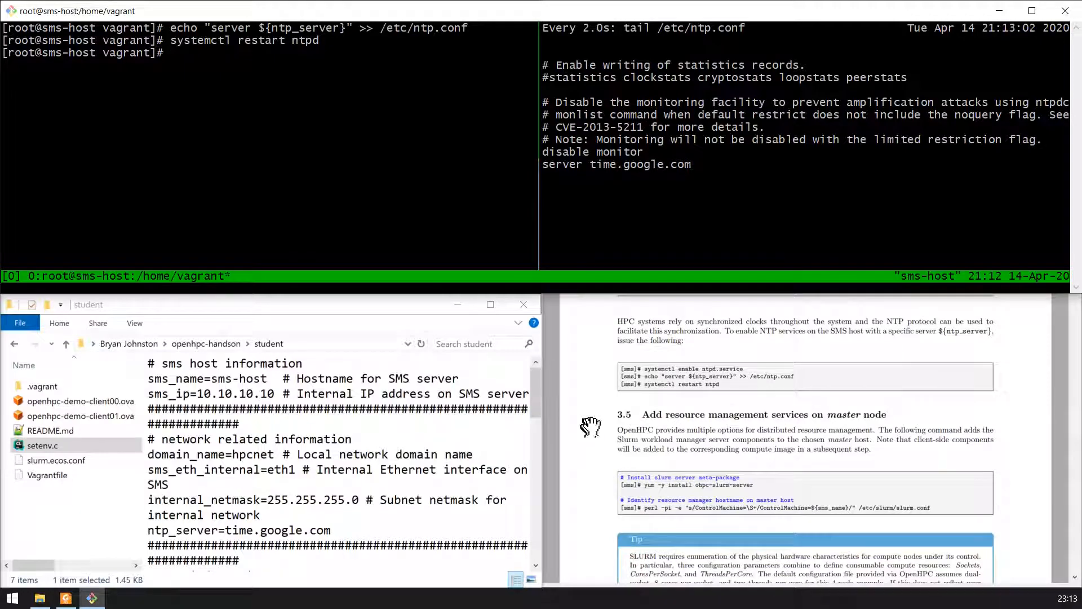
{"action": "mouse_move", "coordinate": [566, 402]}
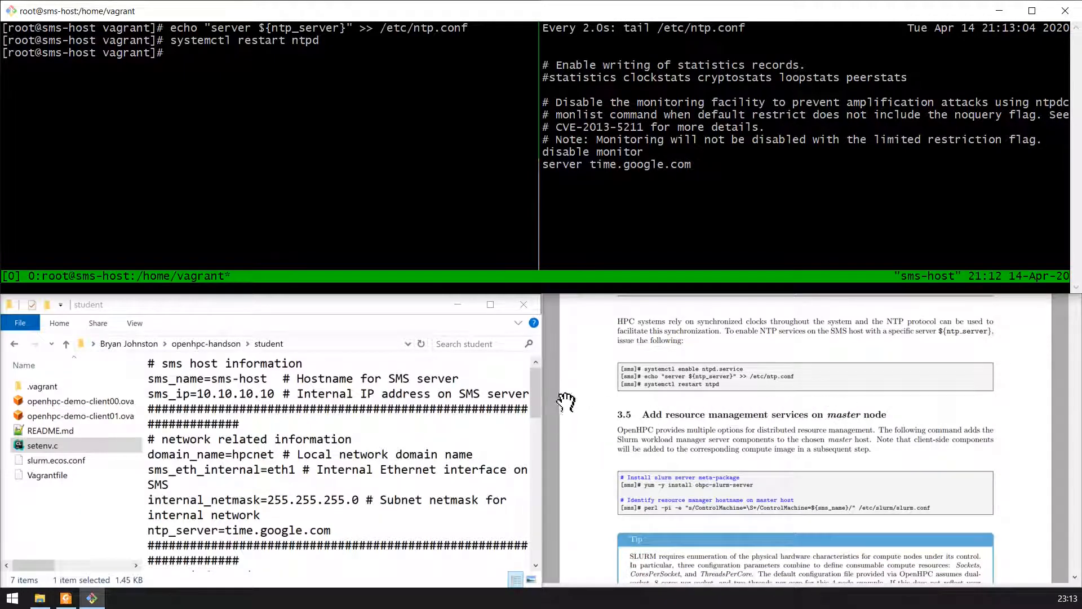